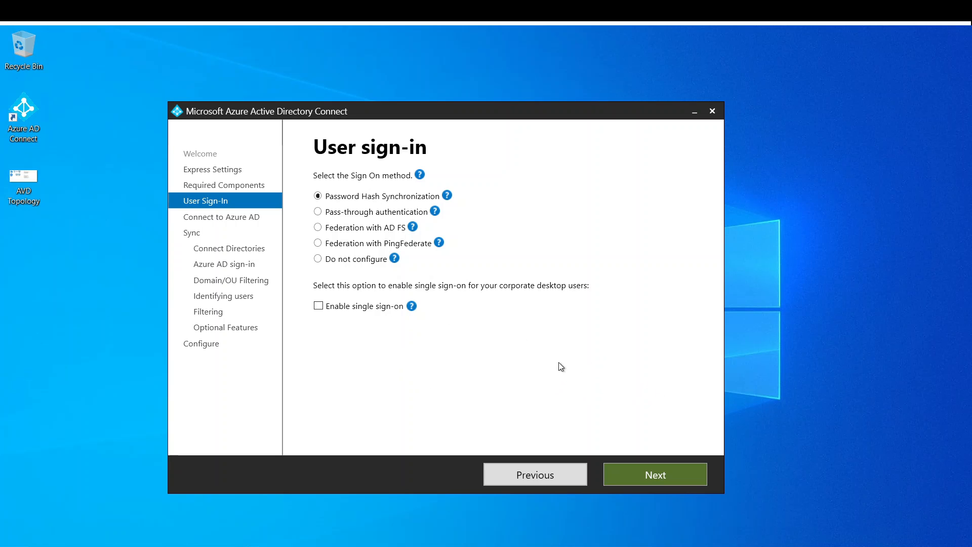
Step: Keep Password Hash Synchronization as the sign-on method and continue to Connect to Azure AD
{"action": "left_click", "coordinate": [654, 474]}
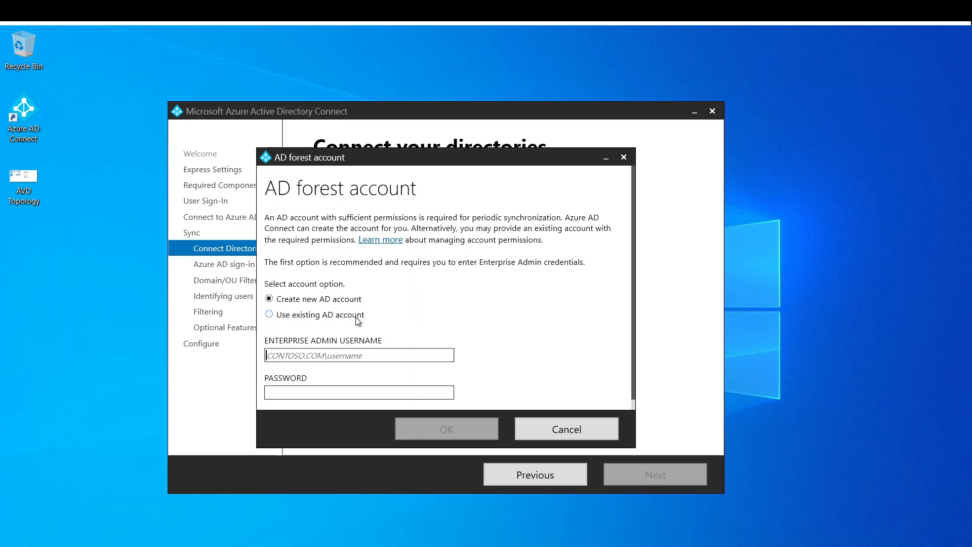
Step: Choose an existing AD account for the mazurelabs.com forest in the AD forest account dialog
{"action": "left_click", "coordinate": [446, 429]}
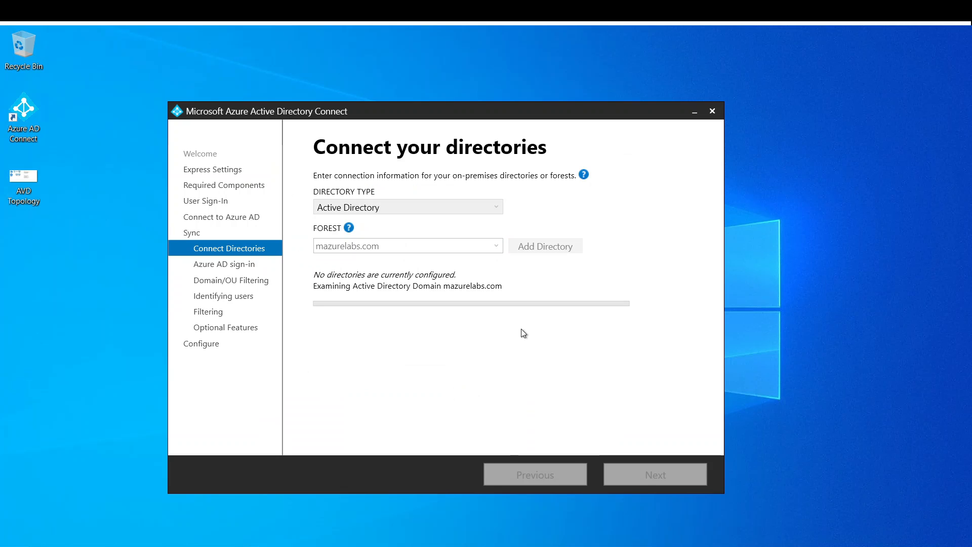
{"action": "left_click", "coordinate": [544, 245]}
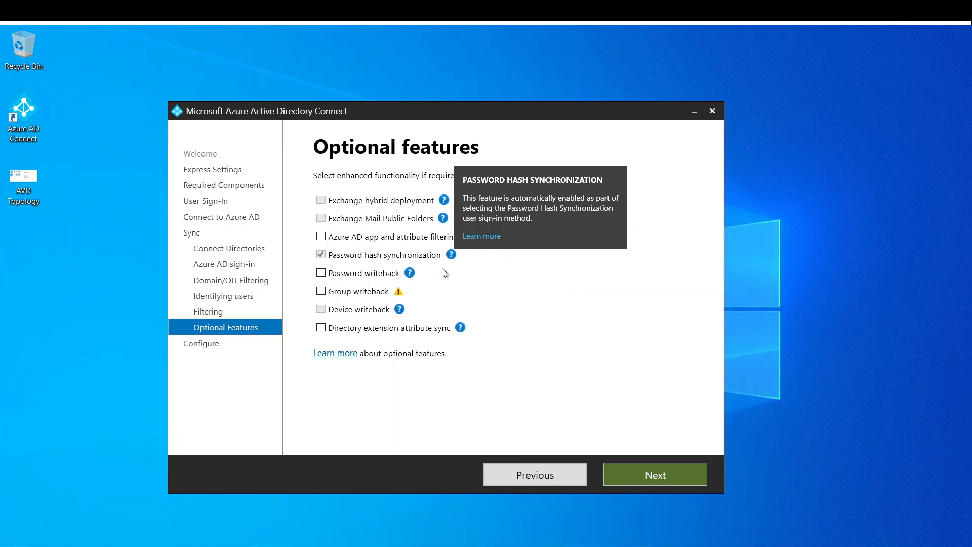
Step: Proceed from Optional Features to the Ready to configure summary with synchronization set to start
{"action": "left_click", "coordinate": [653, 474]}
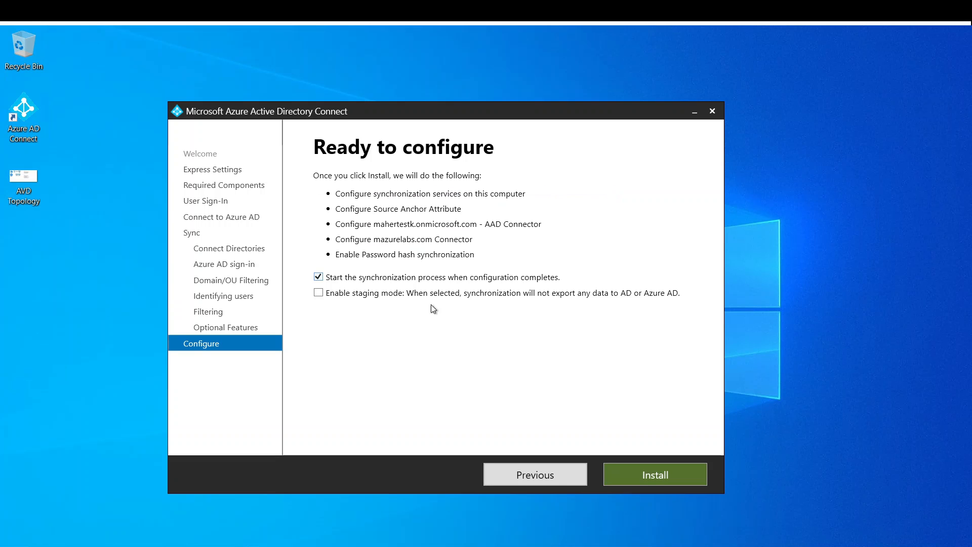